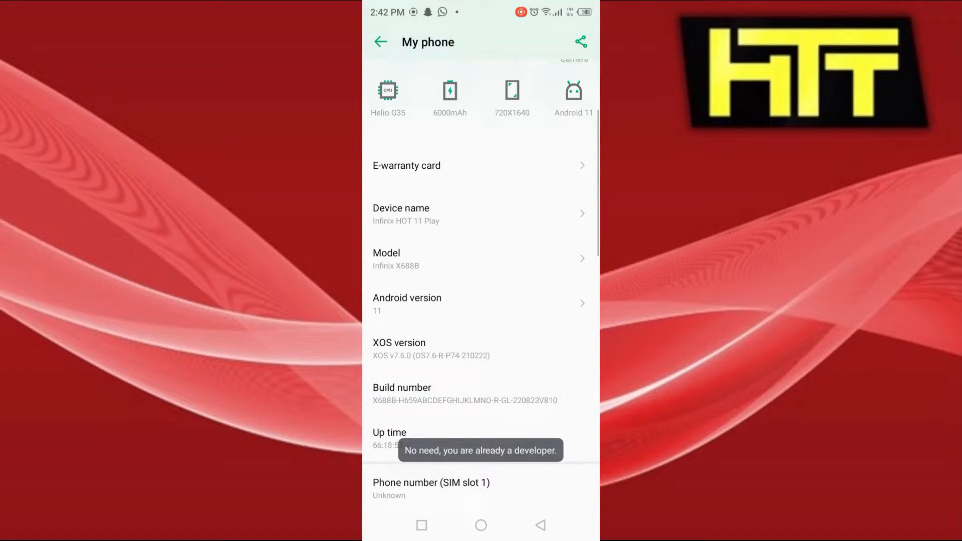
Return to Settings, enter System, glance at Backup and Restore, and come back to System.
left_click(380, 41)
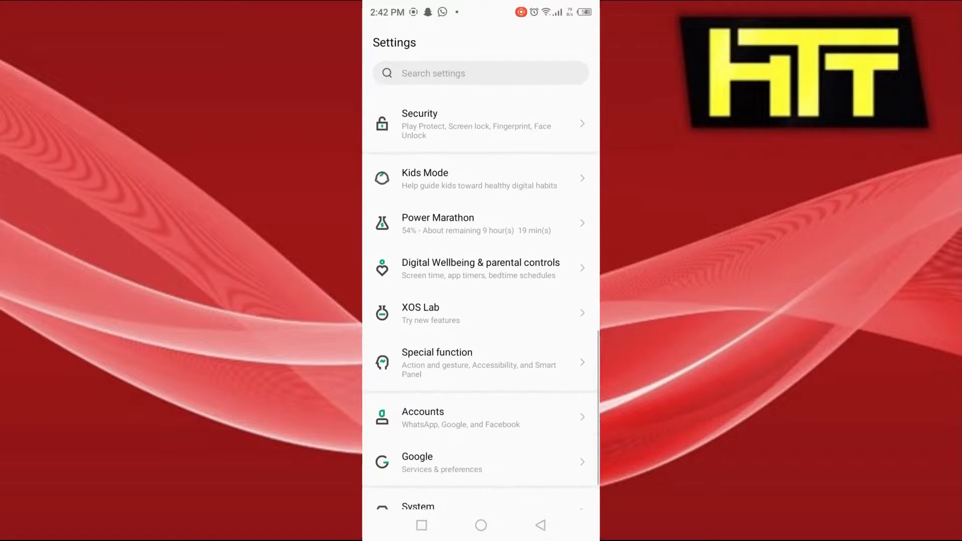
left_click(419, 506)
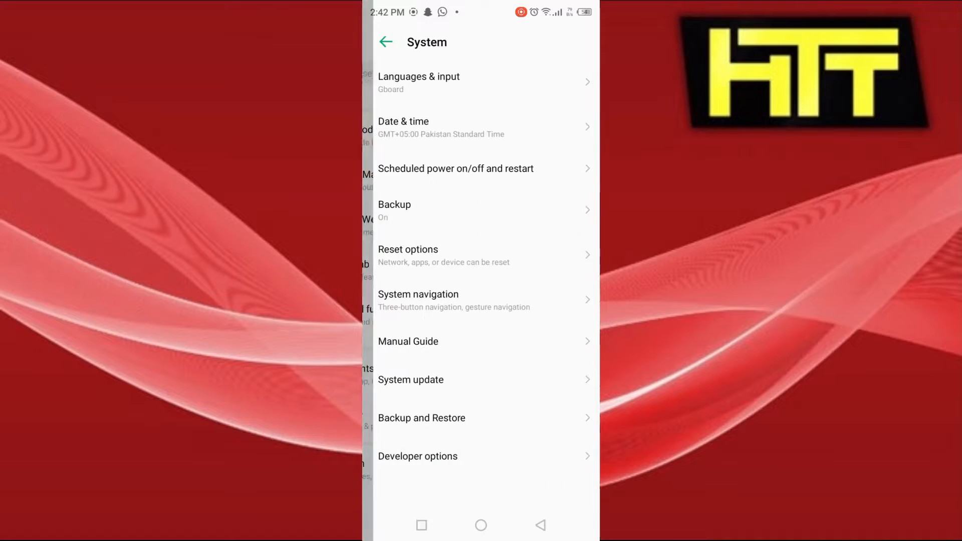
left_click(422, 418)
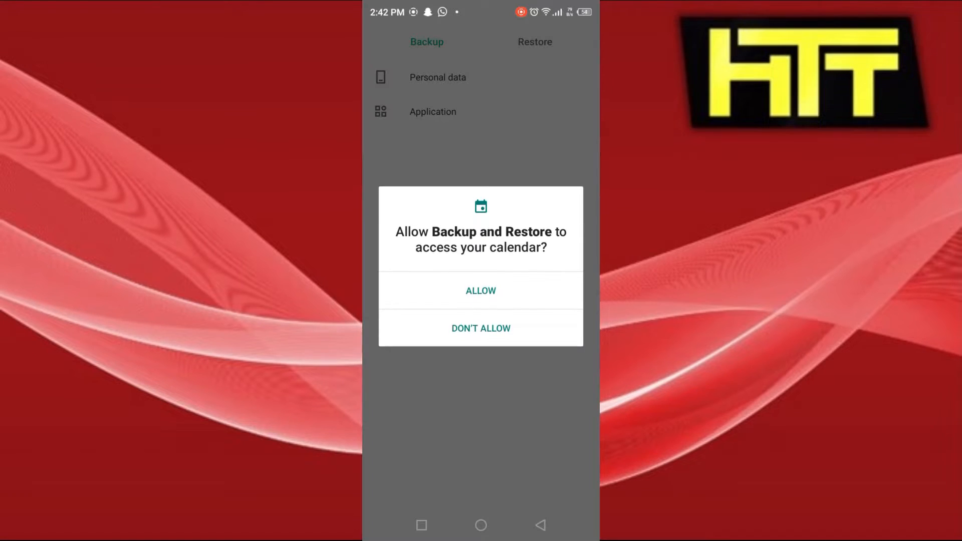
left_click(481, 291)
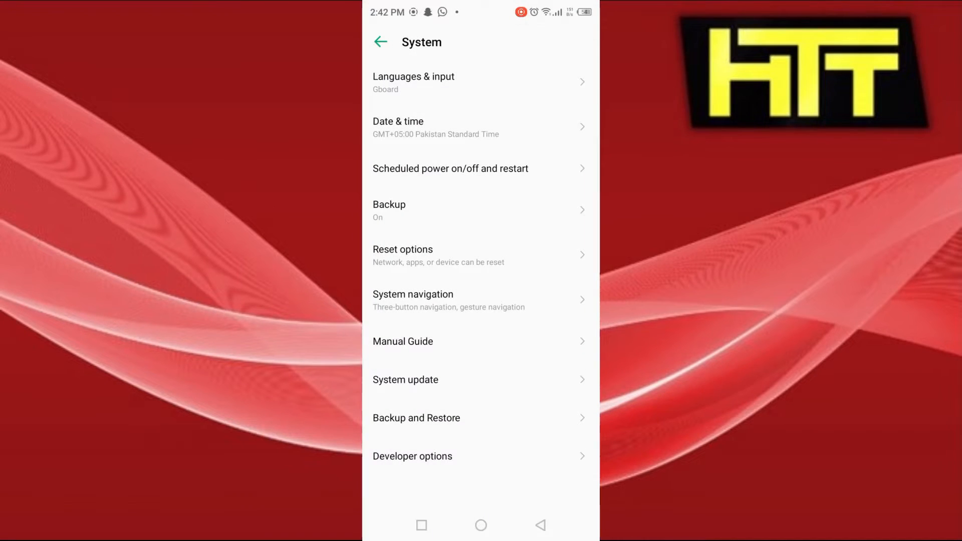
In Developer options, bring up the Bluetooth Audio Codec choices, currently on system default.
left_click(412, 456)
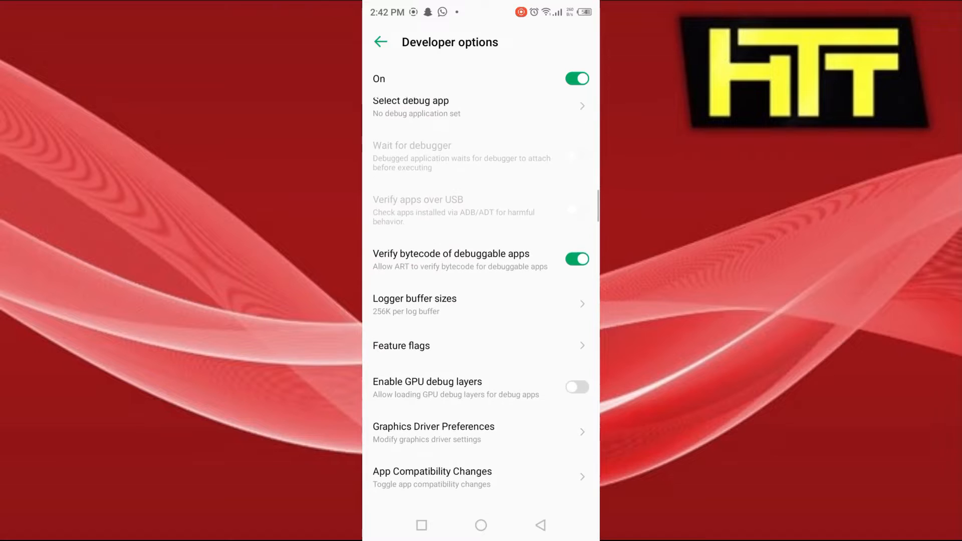
scroll("down", 3)
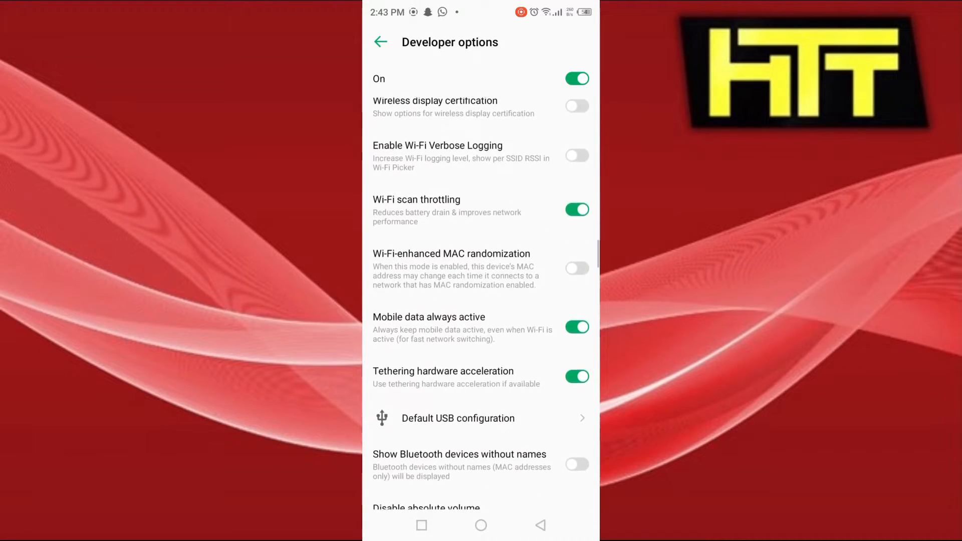
scroll("down", 3)
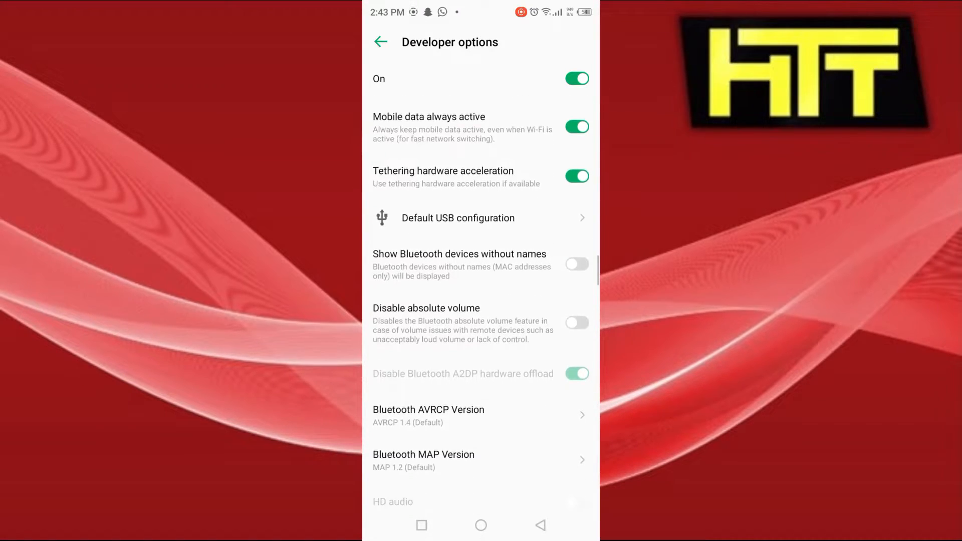
scroll("down", 3)
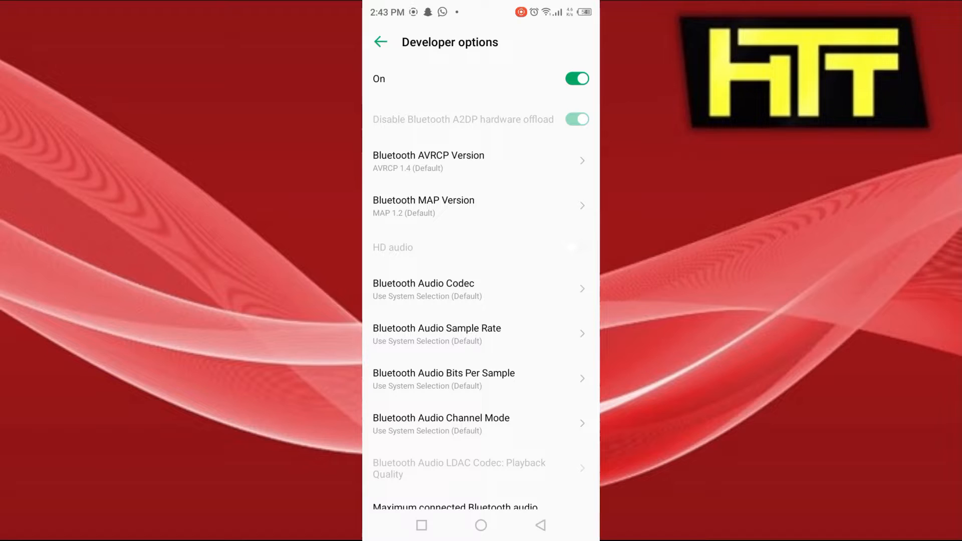
left_click(423, 289)
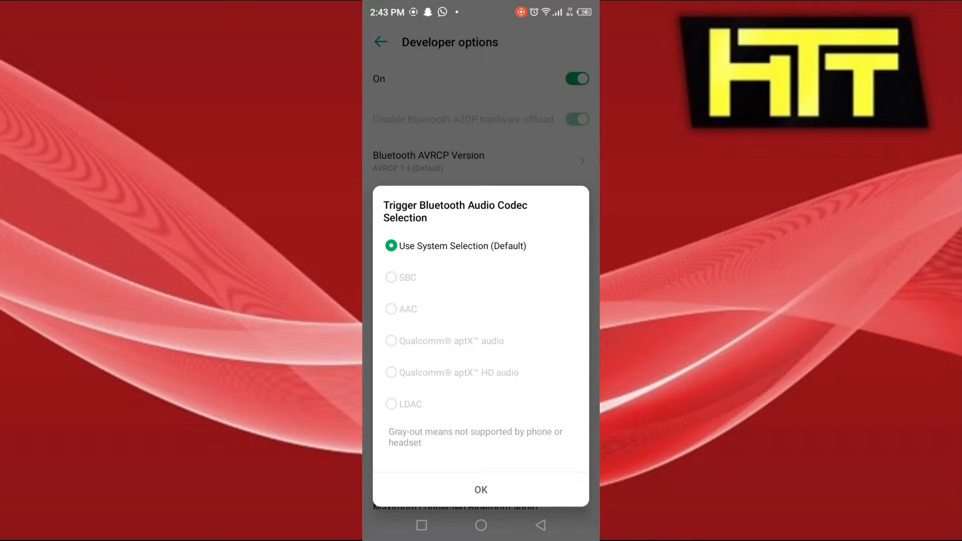
Keep the default codec, leave Developer options and return to the main Settings list.
left_click(480, 490)
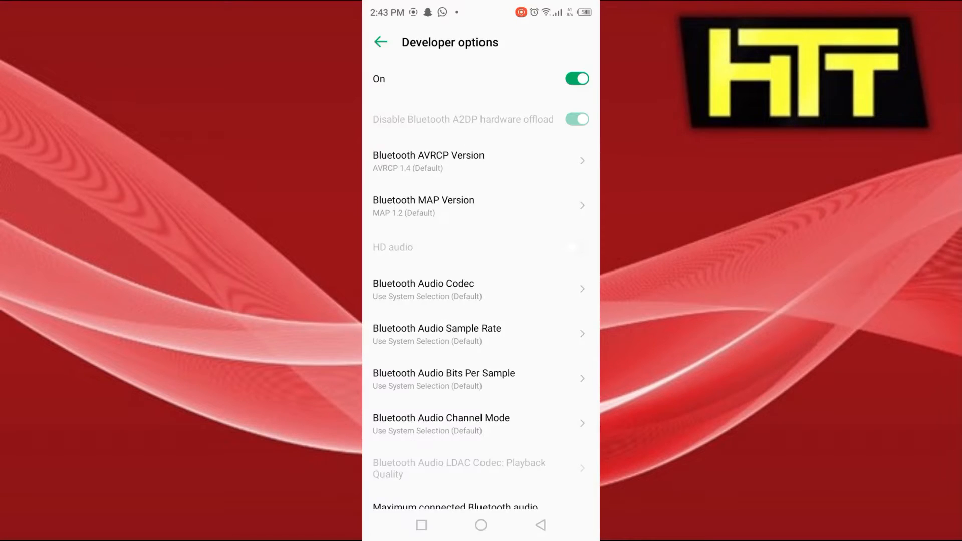
left_click(468, 379)
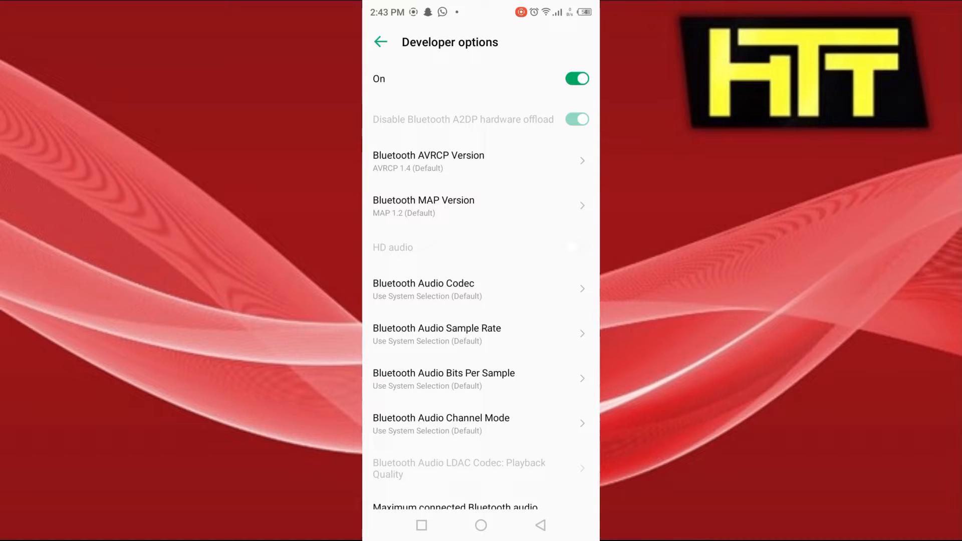
scroll("down", 3)
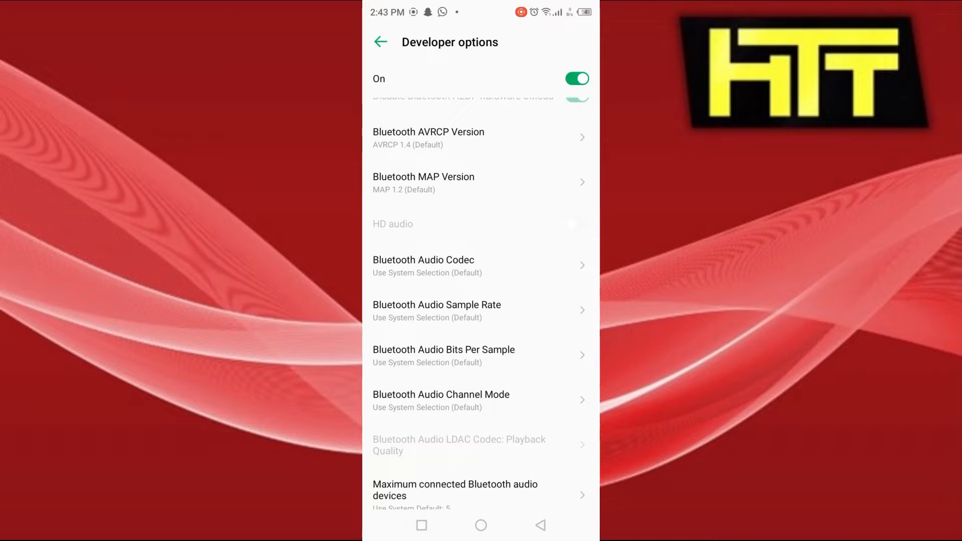
left_click(540, 525)
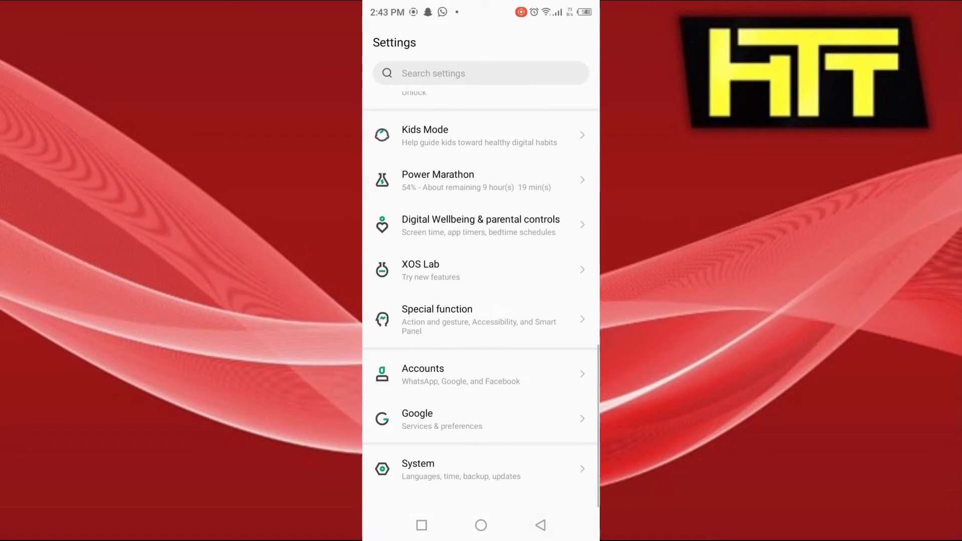
Switch Bluetooth on under More connections so it starts scanning, then return to Settings.
left_click(482, 73)
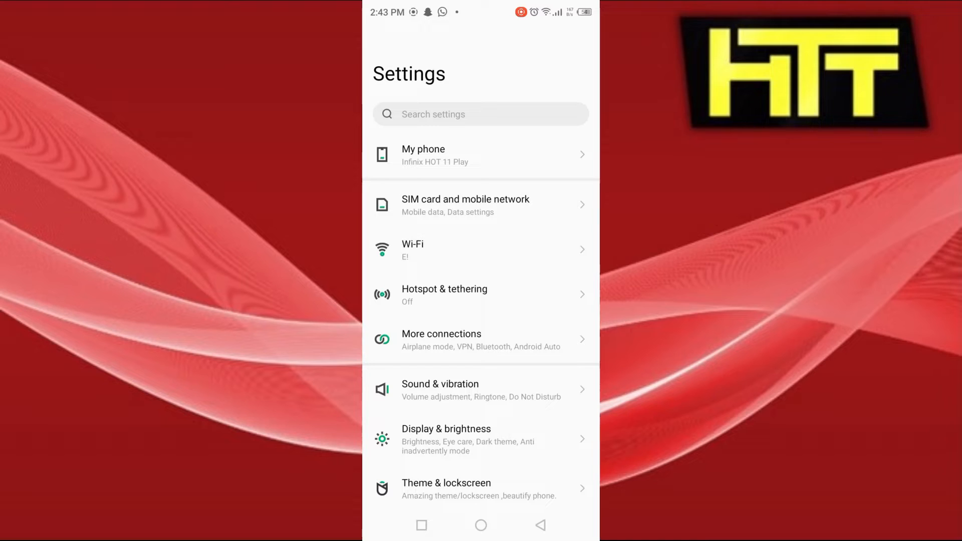
left_click(441, 340)
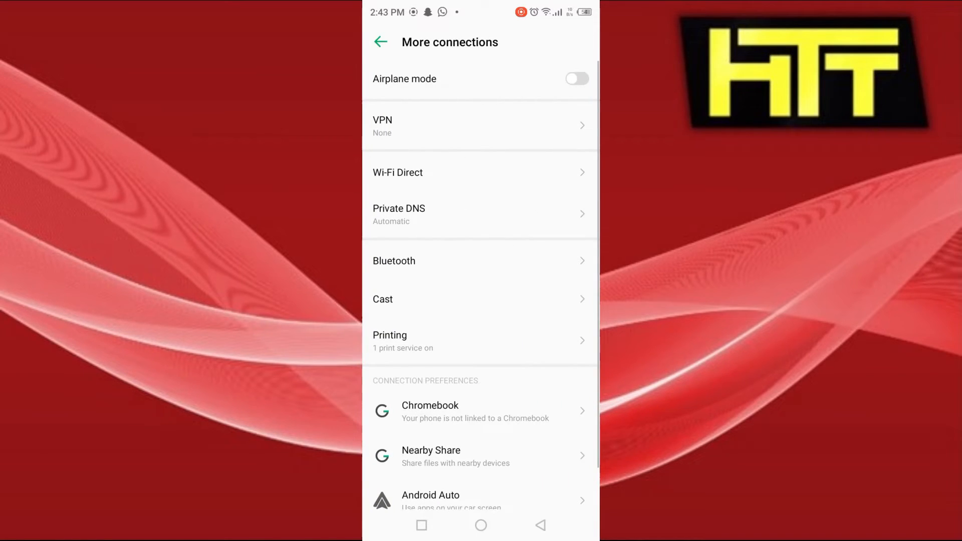
left_click(477, 260)
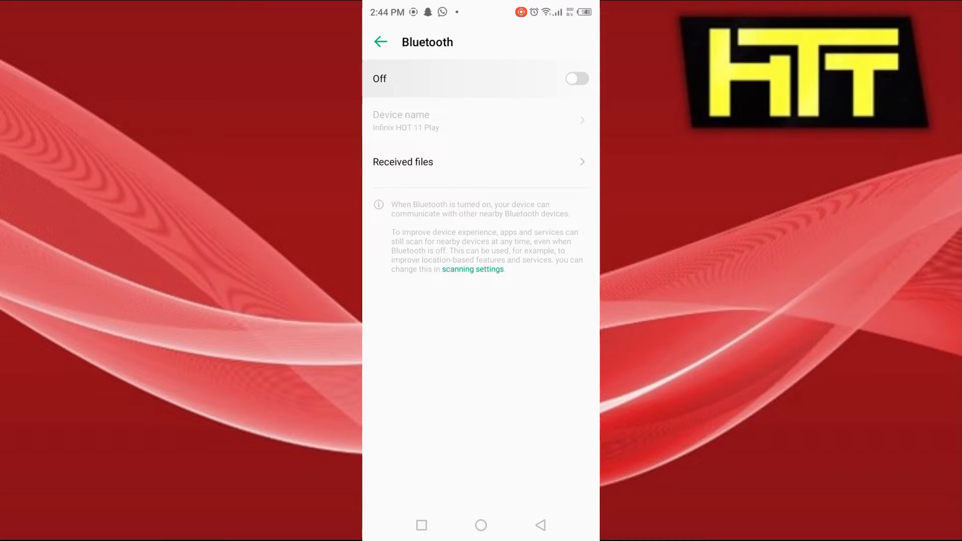
left_click(577, 79)
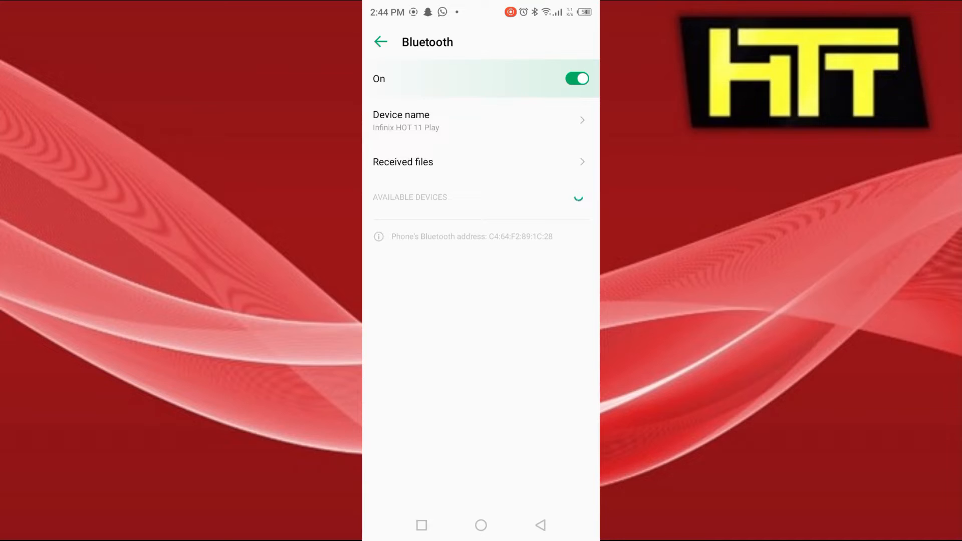
left_click(381, 42)
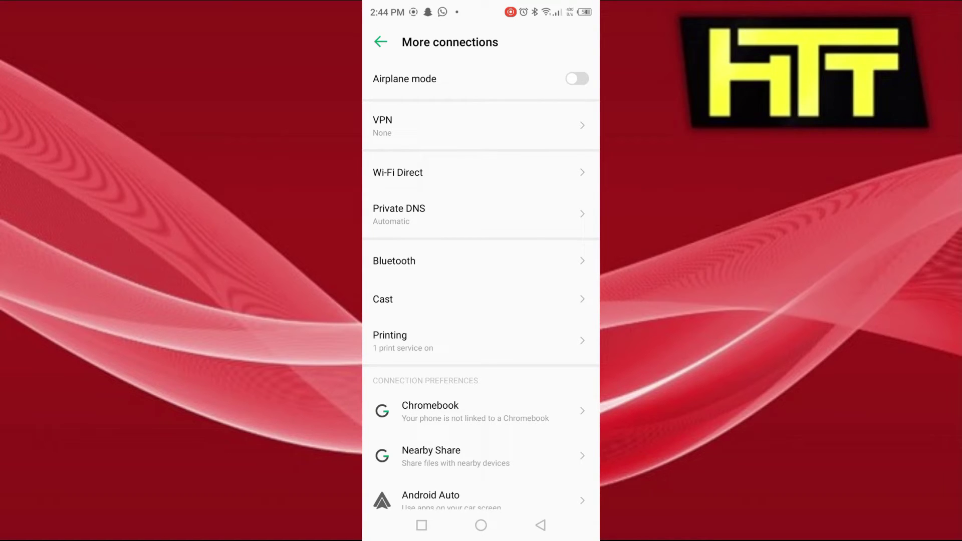
left_click(381, 42)
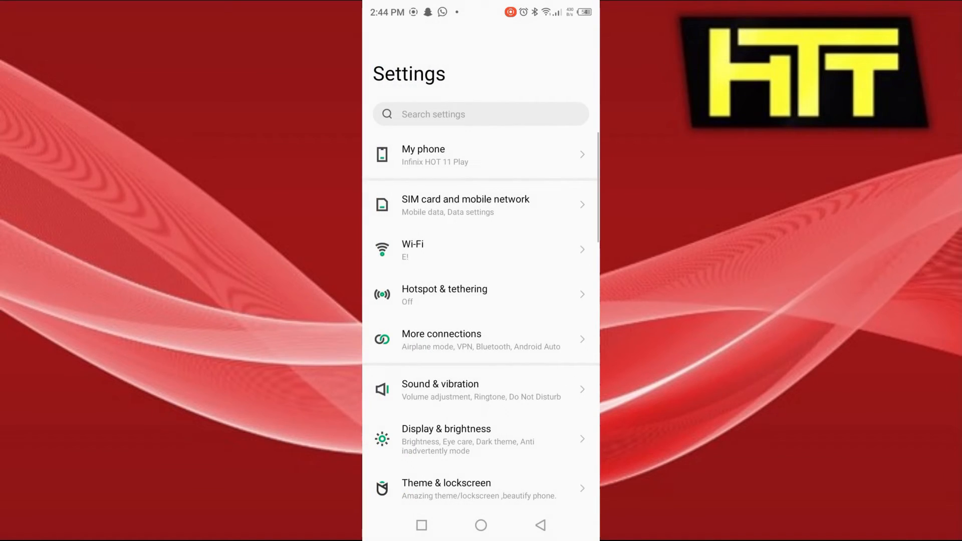
Look through the My phone / About phone details and return to Settings.
left_click(450, 154)
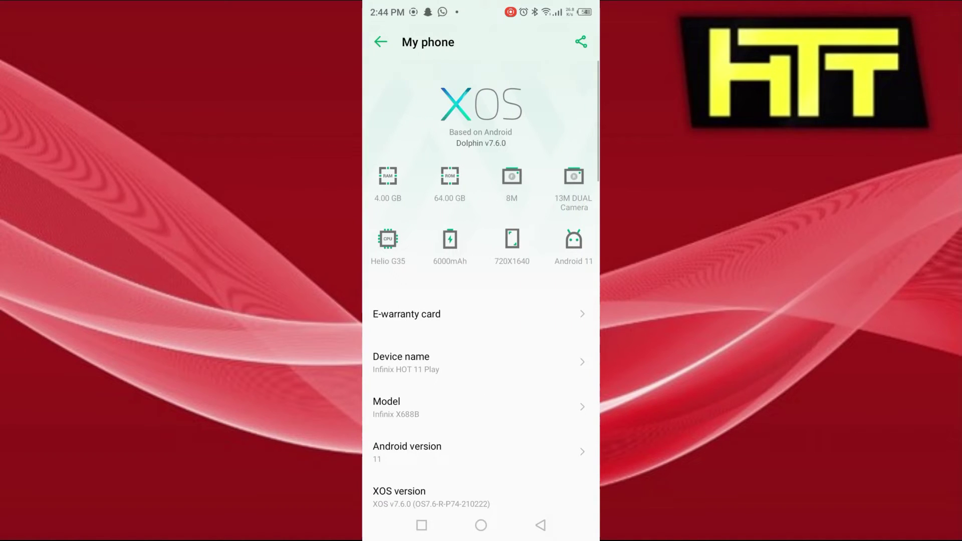
scroll("down", 3)
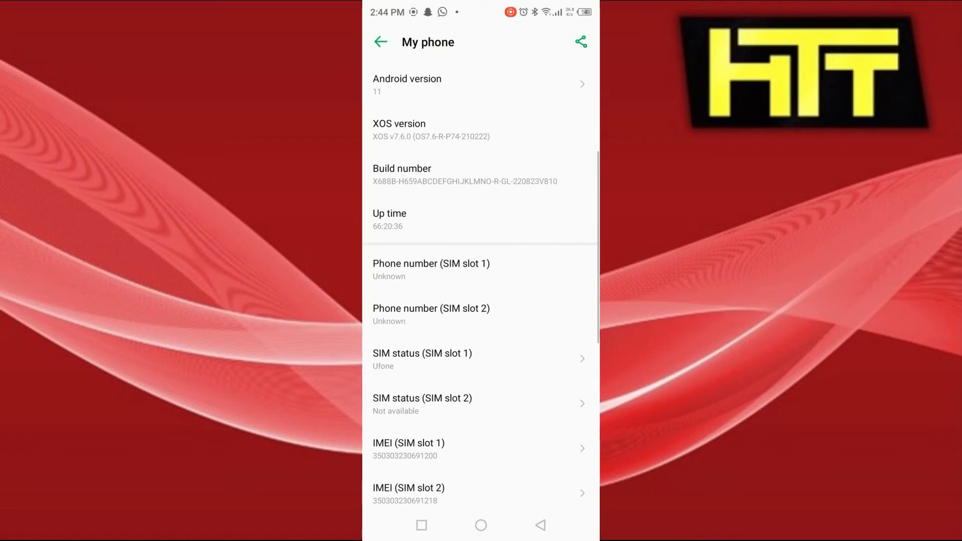
scroll("down", 3)
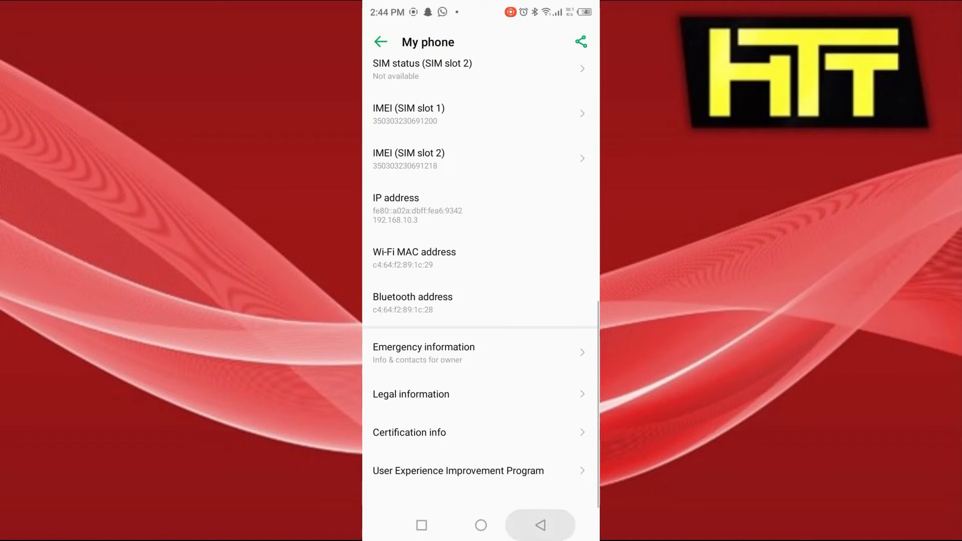
left_click(382, 41)
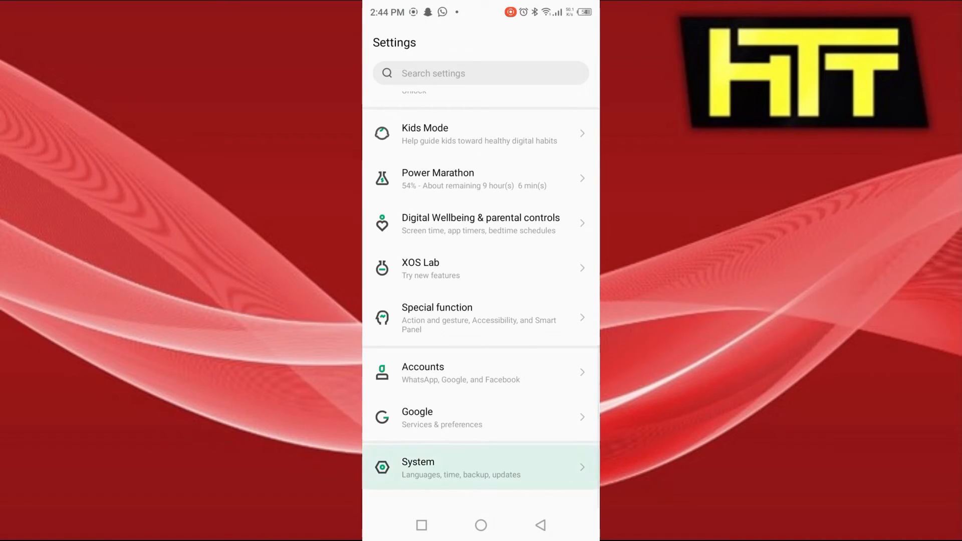
Show the System update page with the installed XOS v7.6.0 build.
left_click(480, 467)
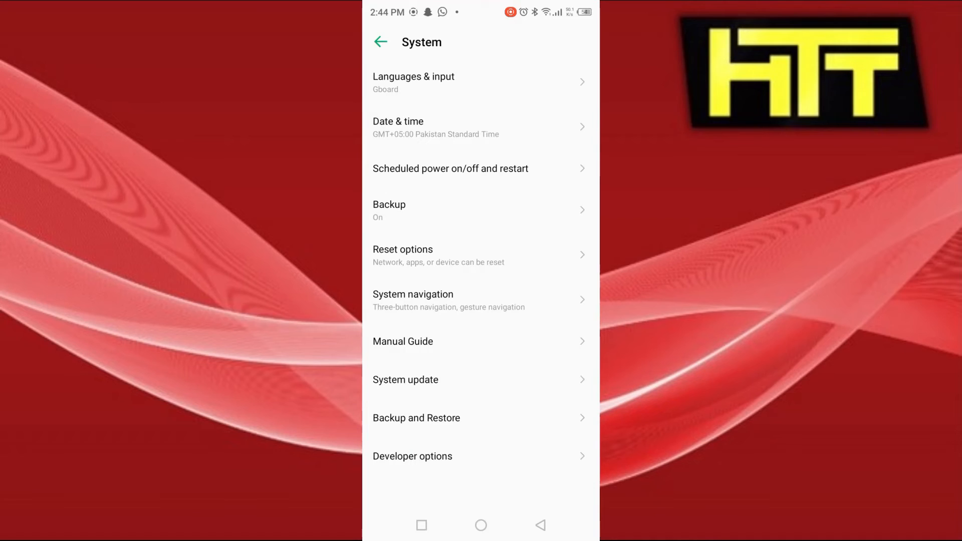
left_click(405, 380)
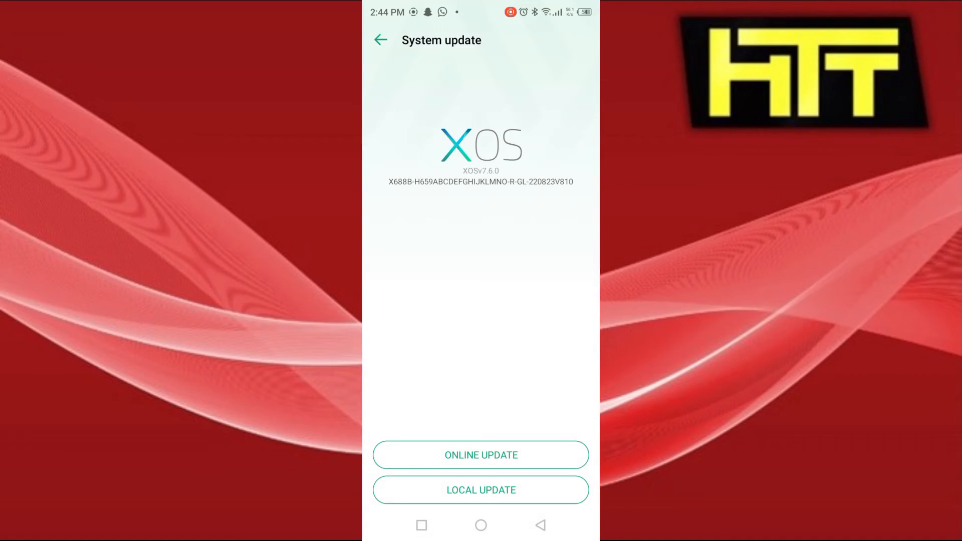